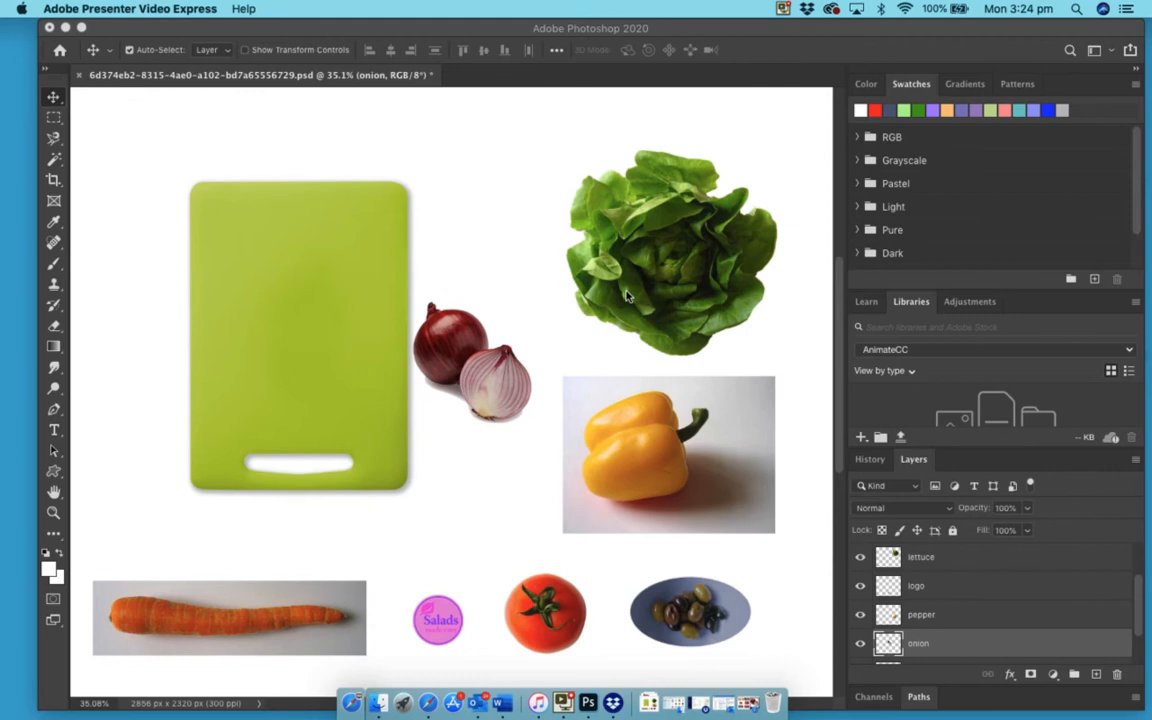
{"action": "mouse_move", "coordinate": [352, 660]}
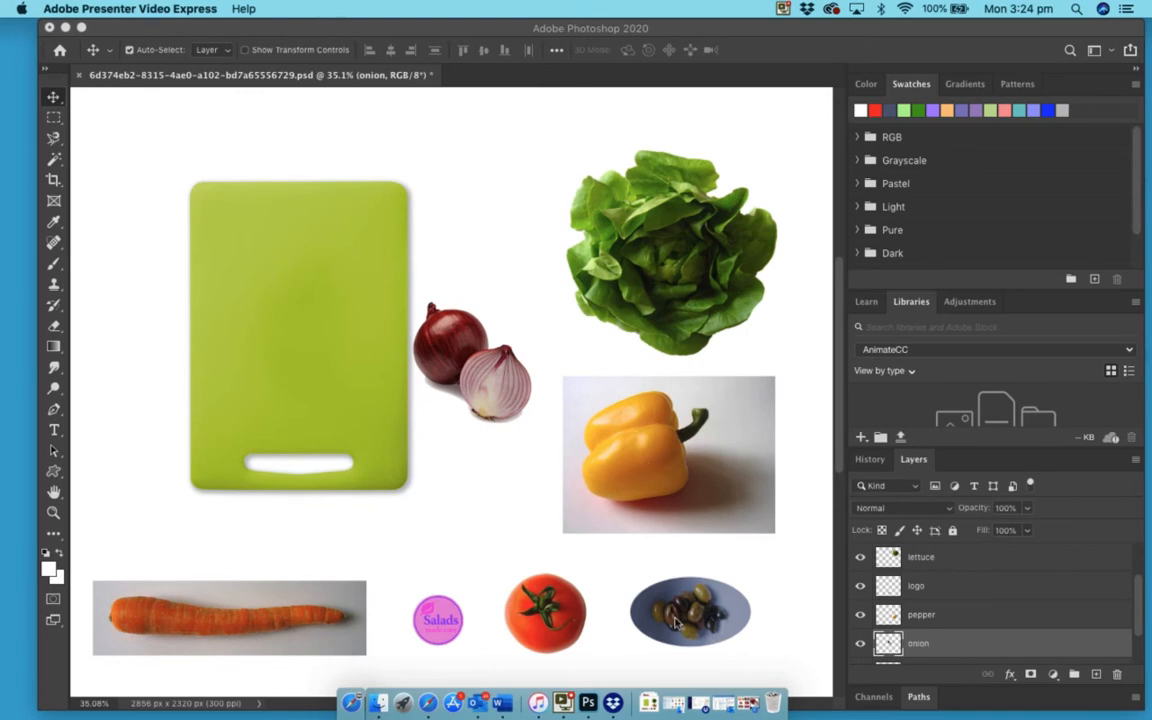
{"action": "mouse_move", "coordinate": [584, 368]}
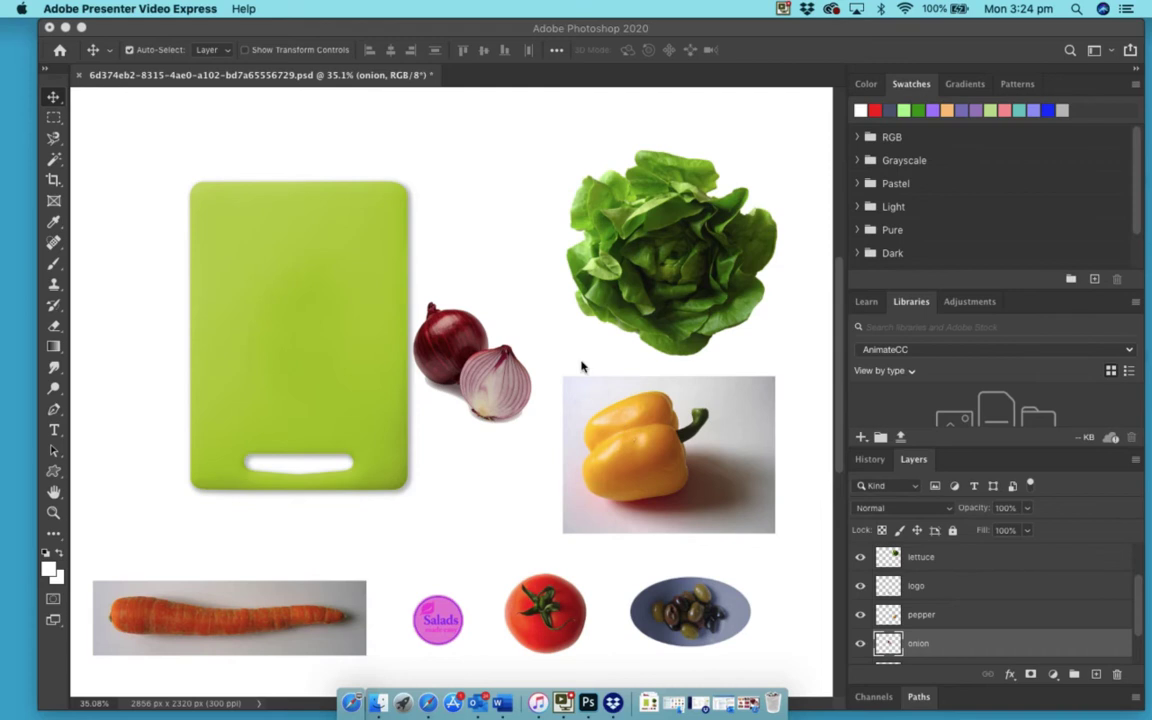
{"action": "mouse_move", "coordinate": [922, 670]}
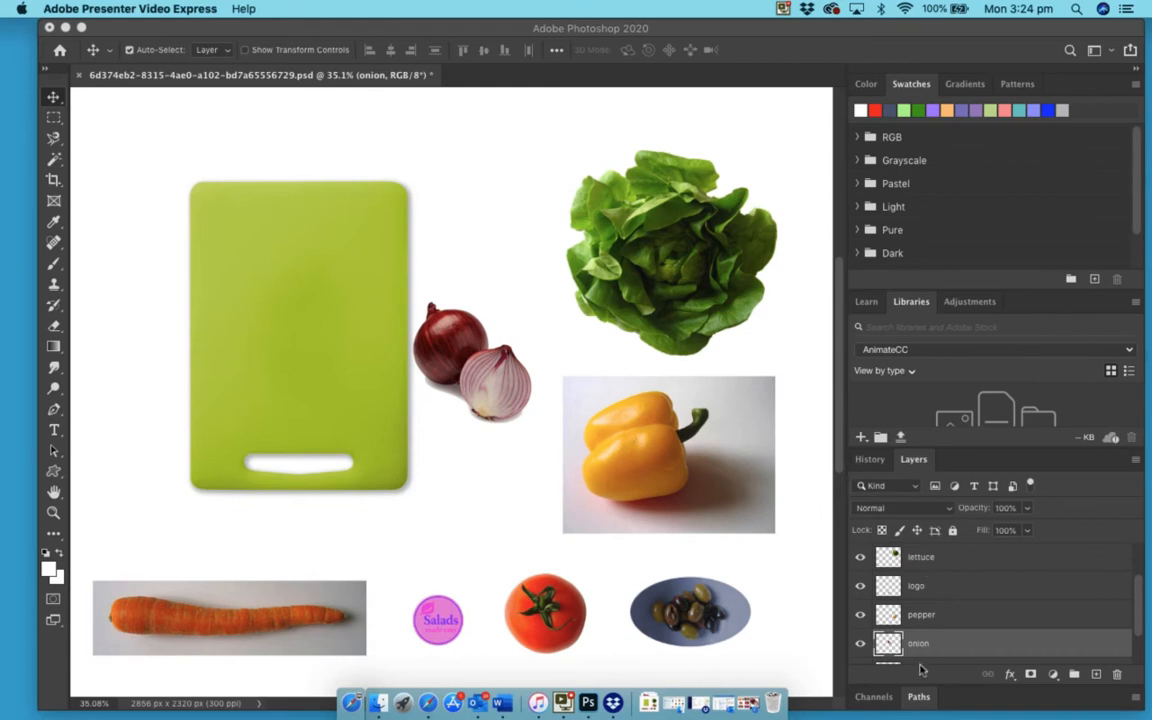
{"action": "mouse_move", "coordinate": [948, 592]}
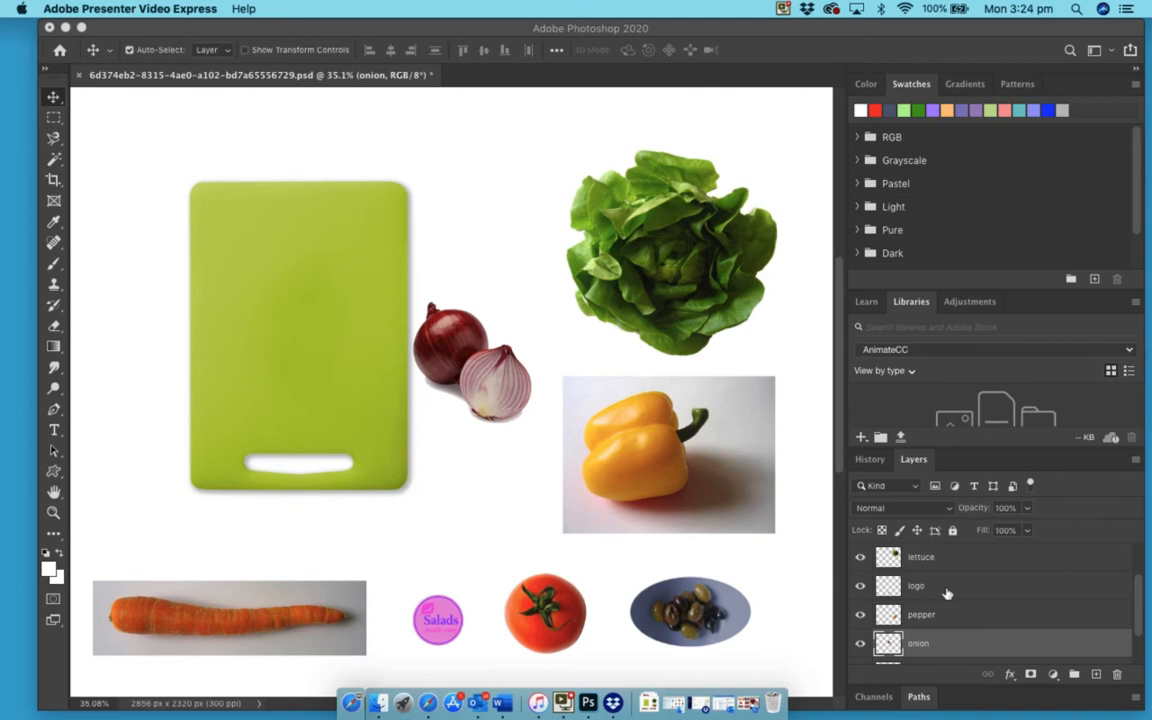
{"action": "mouse_move", "coordinate": [520, 192]}
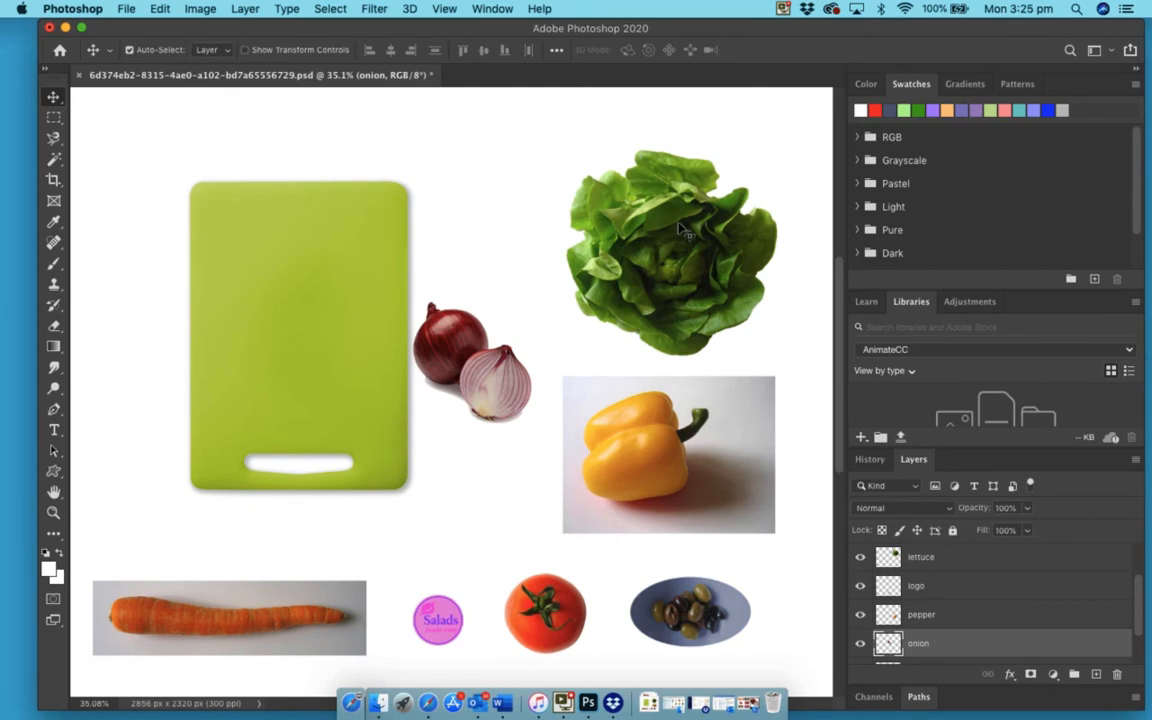
- Move the lettuce, yellow pepper and carrot onto the top and left of the board
{"action": "left_click_drag", "start_coordinate": [670, 230], "coordinate": [510, 210]}
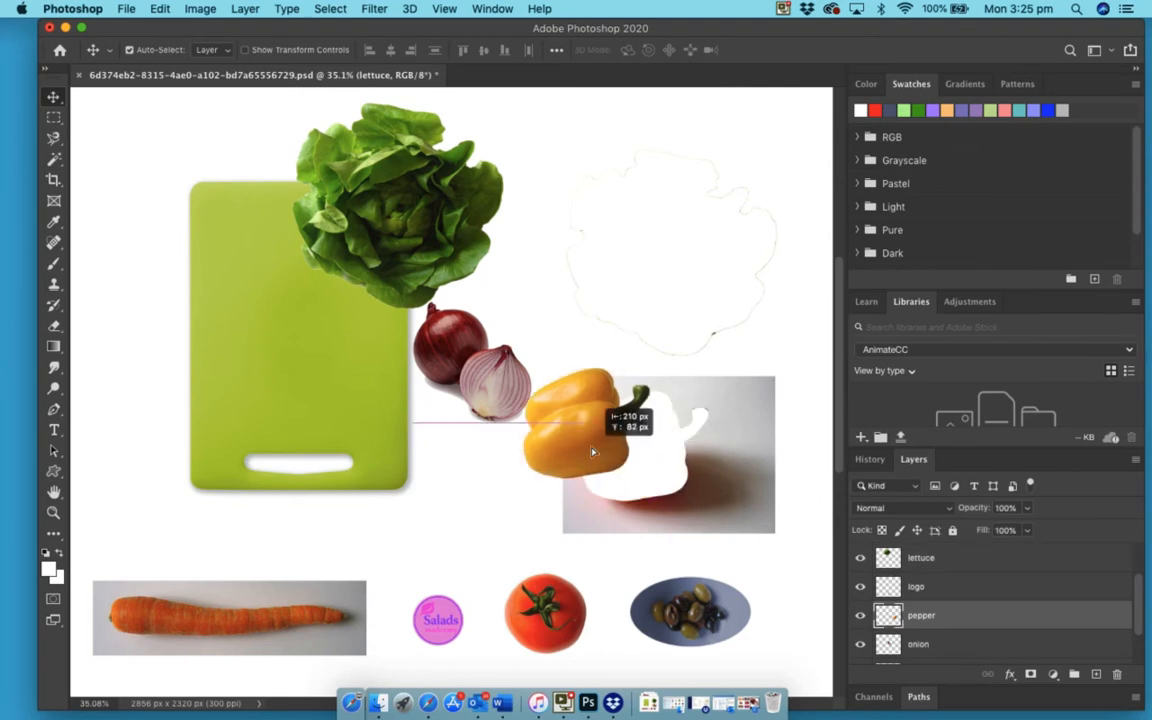
{"action": "left_click_drag", "start_coordinate": [590, 430], "coordinate": [296, 340]}
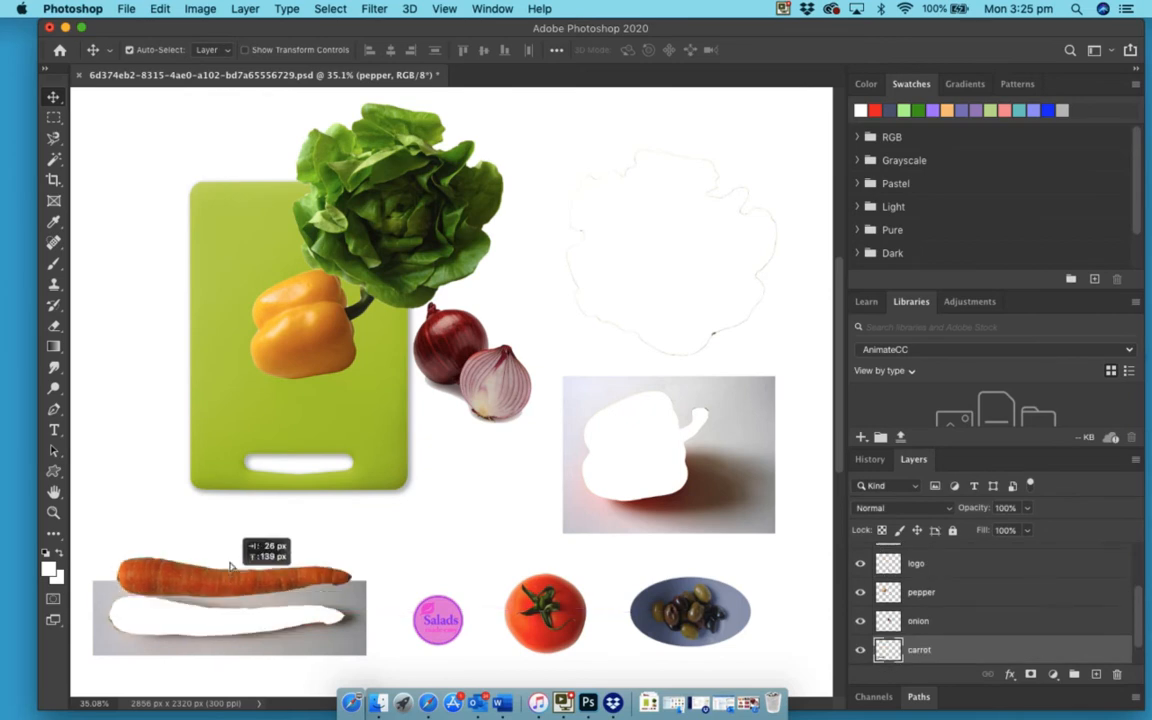
{"action": "left_click_drag", "start_coordinate": [230, 580], "coordinate": [288, 436]}
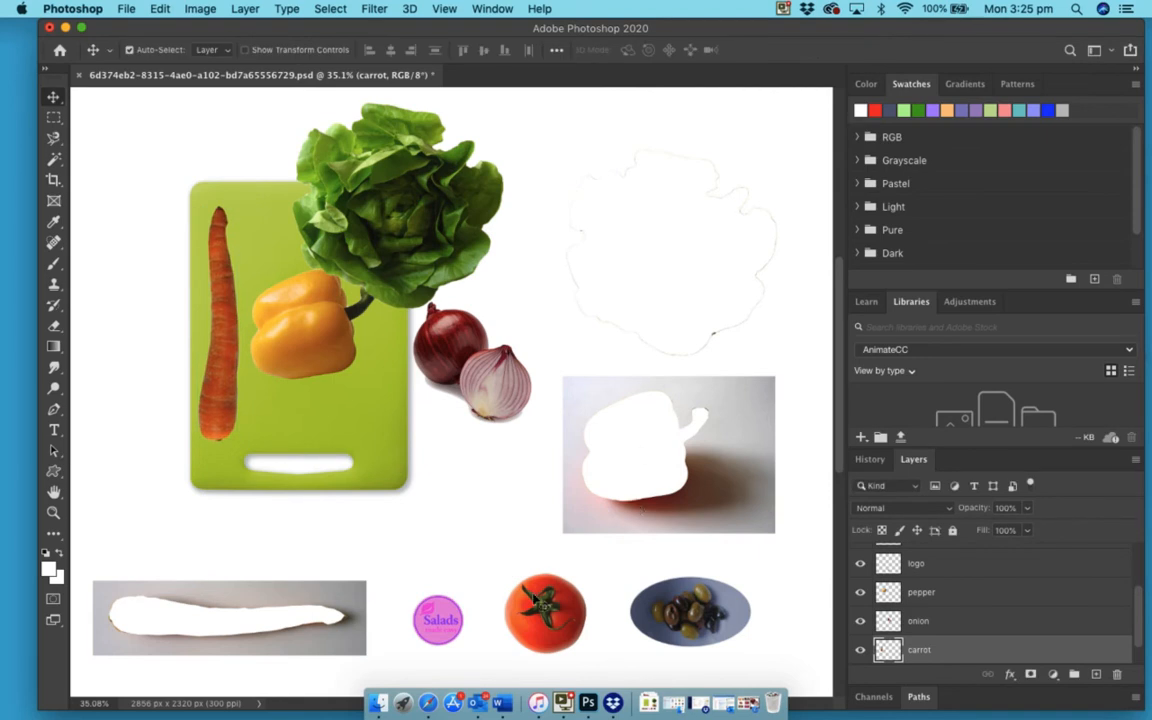
- Move the tomato, red onion and dish of beans onto the lower board and right edge
{"action": "left_click_drag", "start_coordinate": [544, 612], "coordinate": [300, 440]}
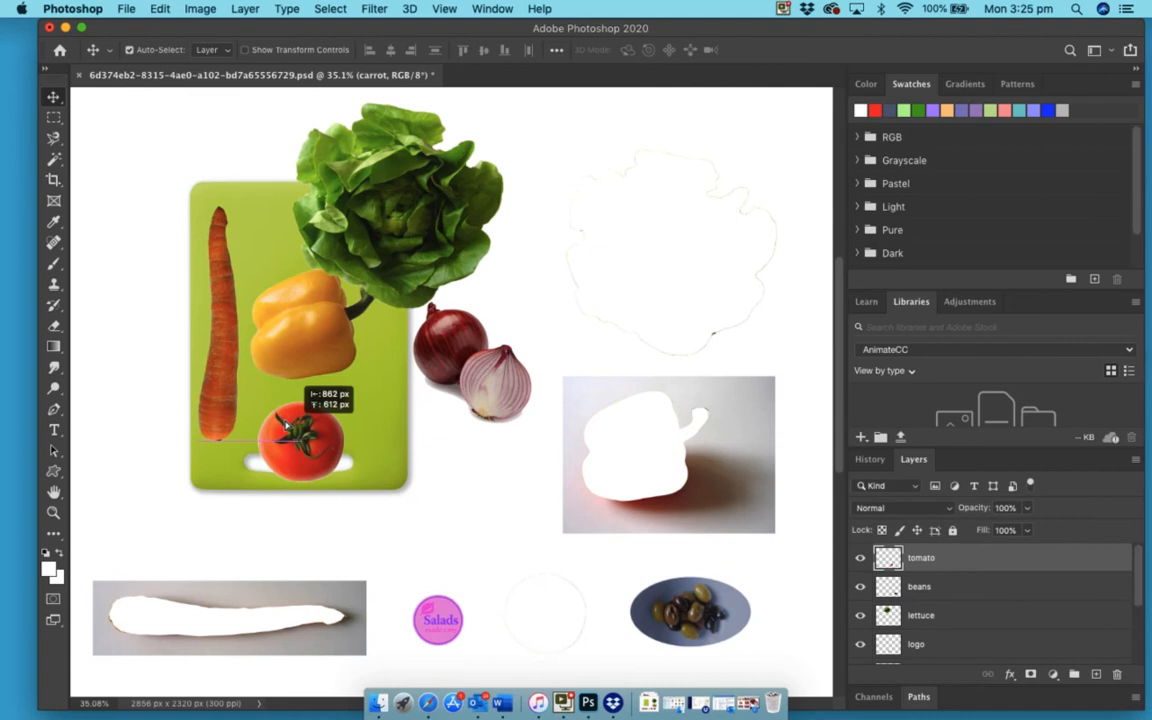
{"action": "left_click_drag", "start_coordinate": [300, 440], "coordinate": [280, 420]}
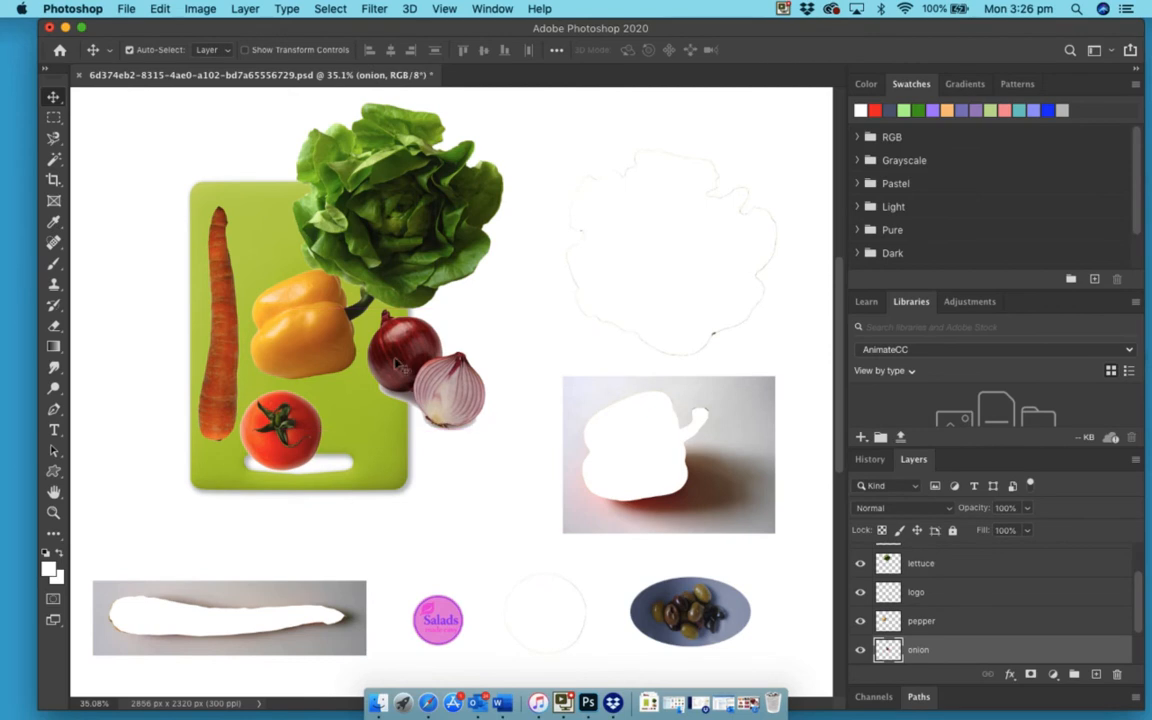
{"action": "left_click_drag", "start_coordinate": [690, 610], "coordinate": [398, 486]}
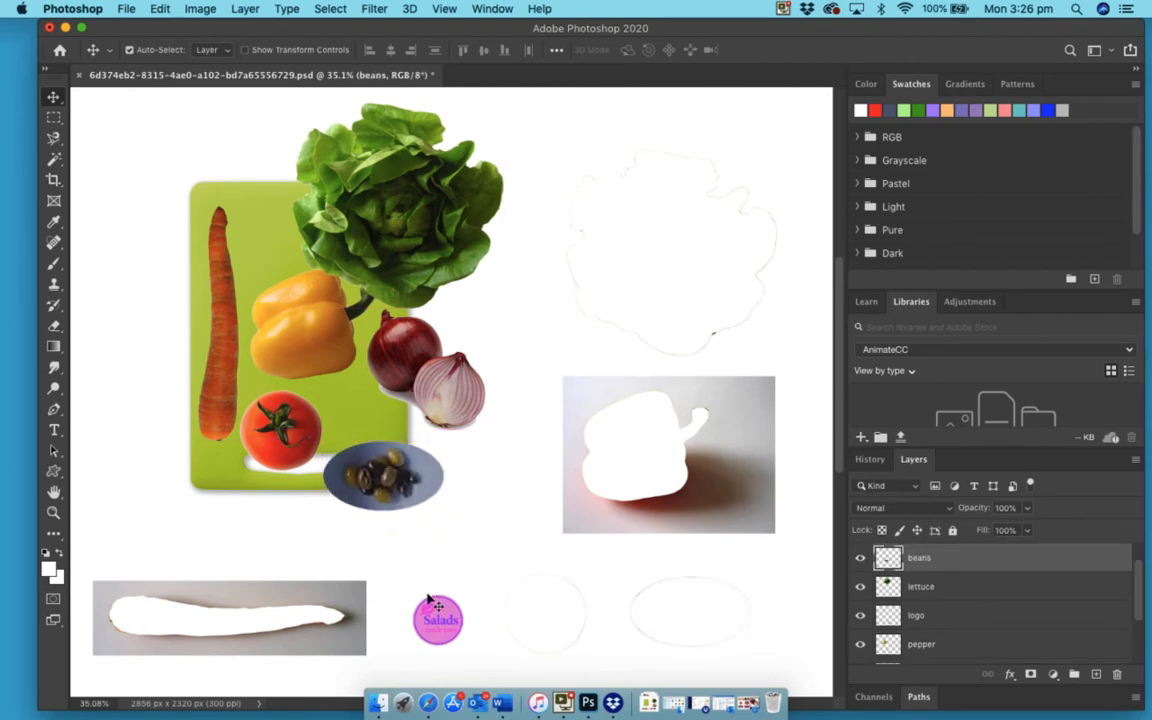
- Drag the pink Salads logo to the board's top-left corner and nudge it into place
{"action": "left_click_drag", "start_coordinate": [438, 620], "coordinate": [428, 568]}
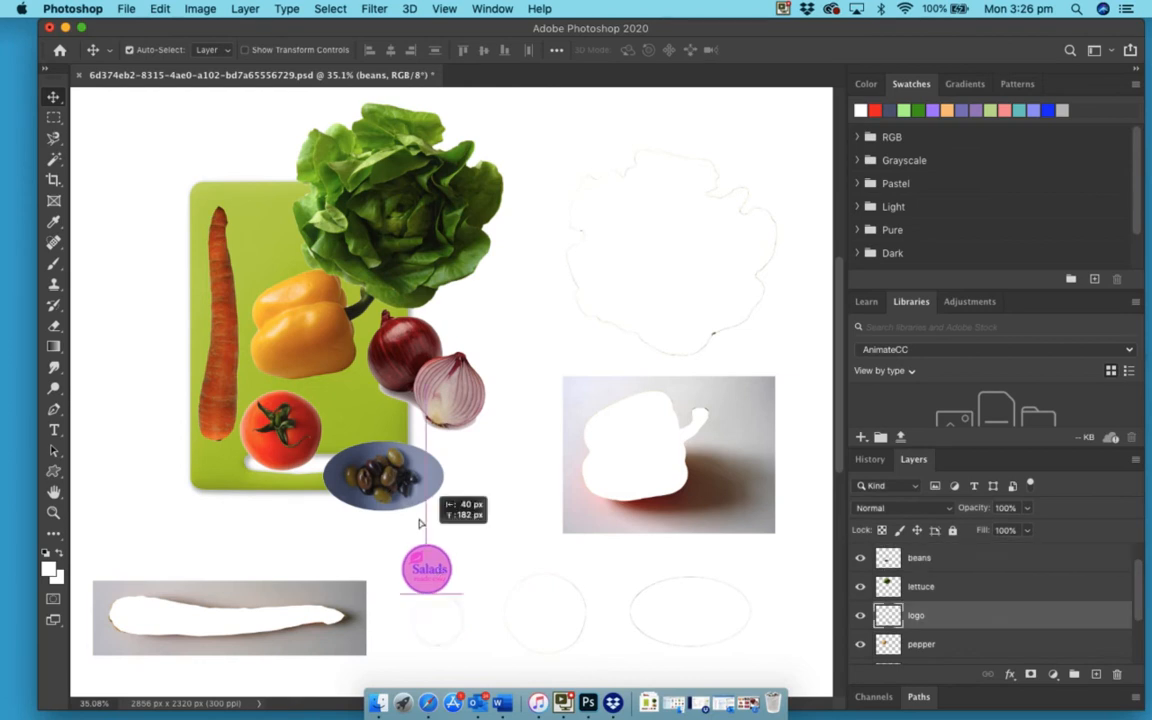
{"action": "left_click_drag", "start_coordinate": [428, 568], "coordinate": [192, 230]}
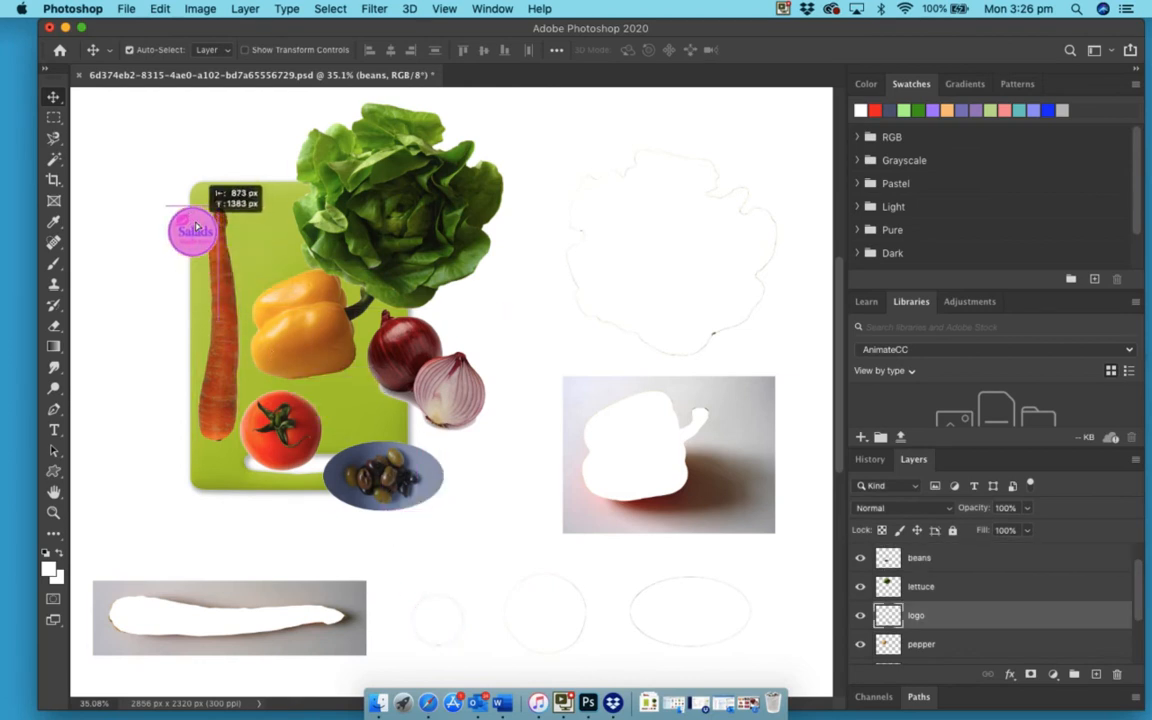
{"action": "left_click_drag", "start_coordinate": [196, 230], "coordinate": [200, 198]}
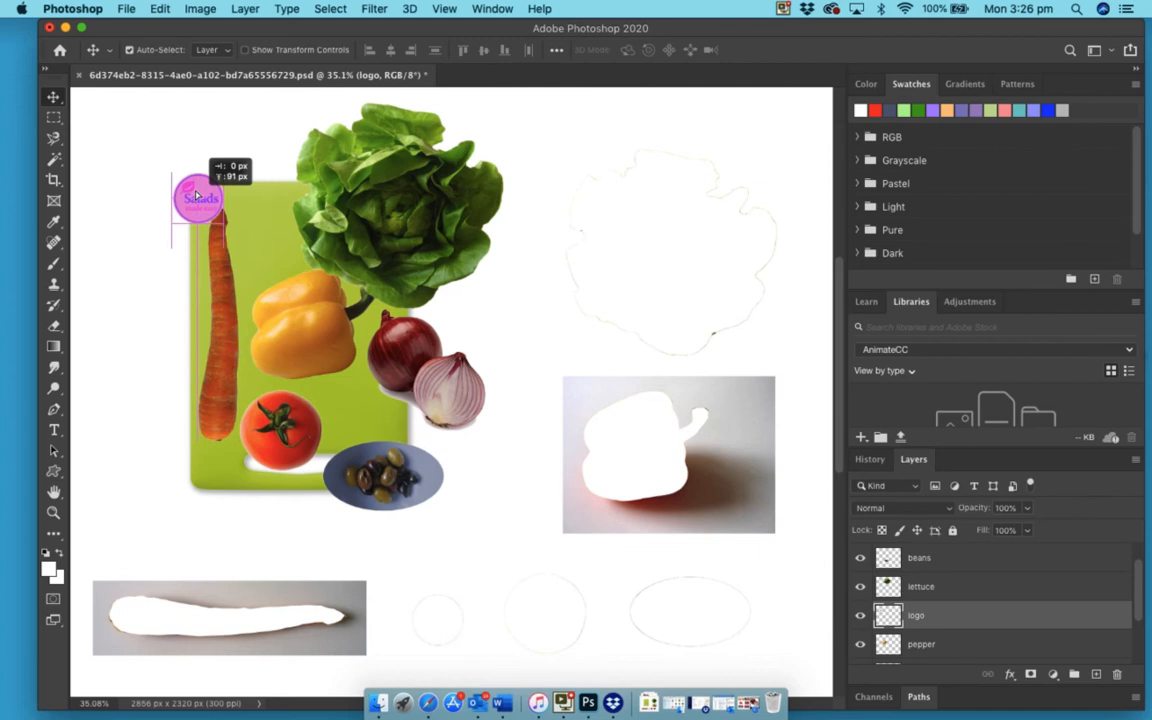
{"action": "left_click_drag", "start_coordinate": [198, 198], "coordinate": [192, 172]}
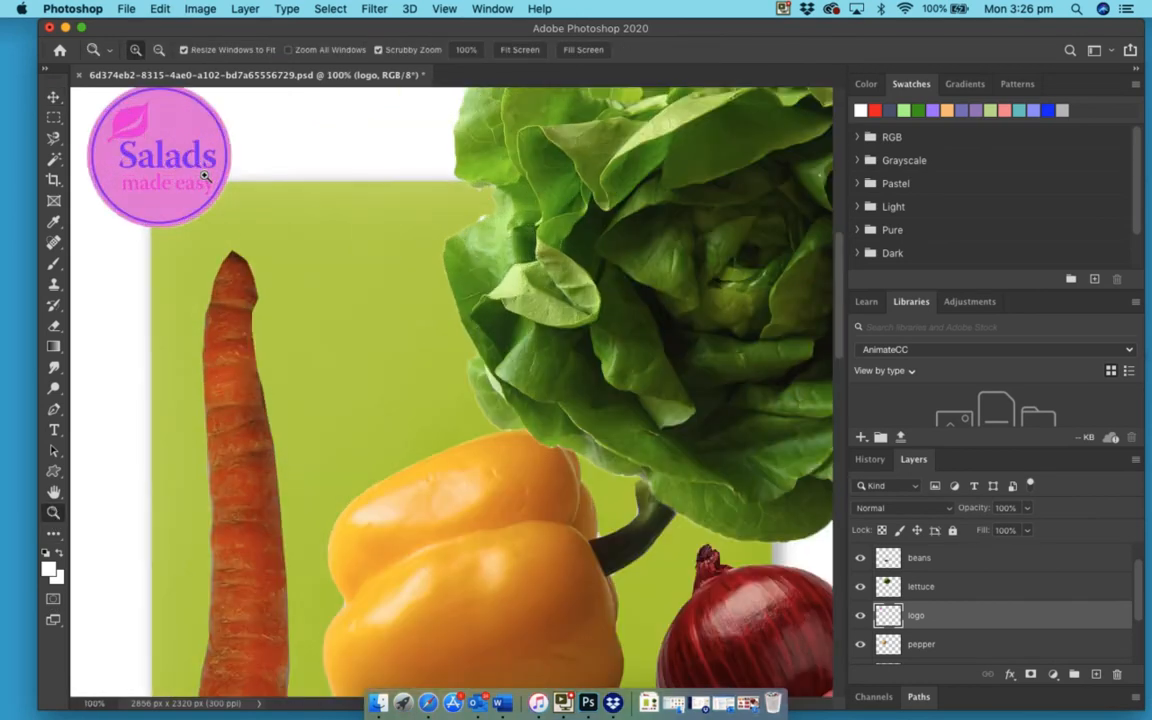
{"action": "mouse_move", "coordinate": [98, 414]}
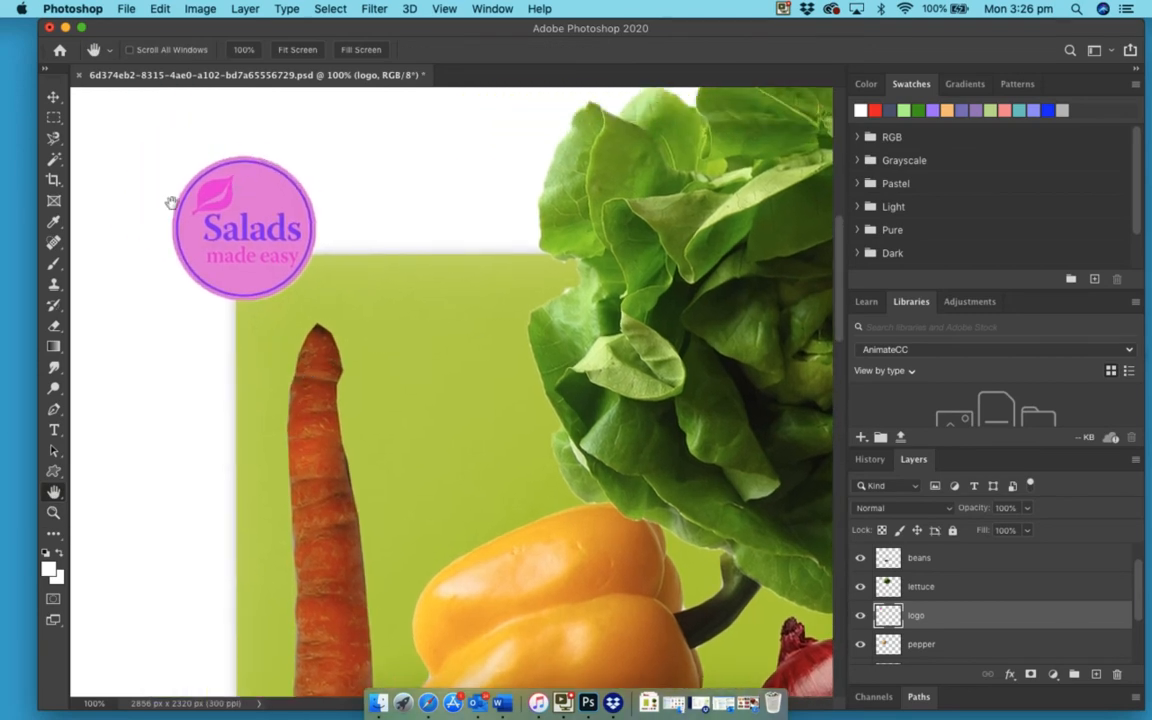
{"action": "mouse_move", "coordinate": [238, 178]}
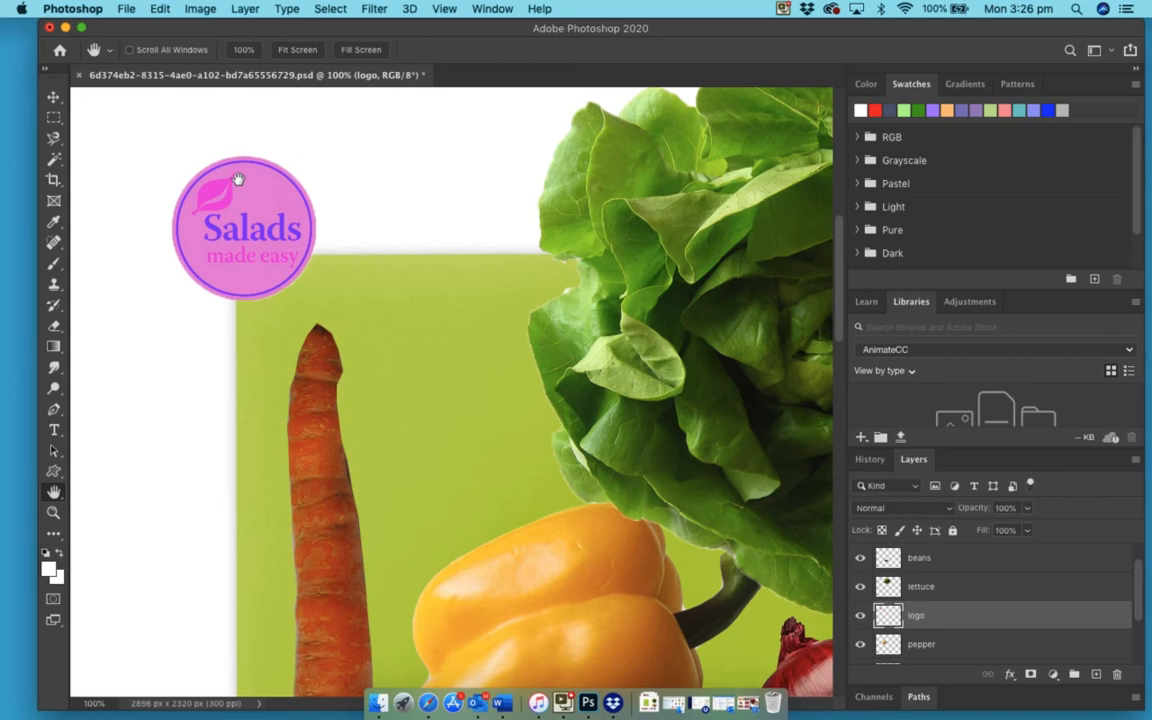
{"action": "mouse_move", "coordinate": [250, 36]}
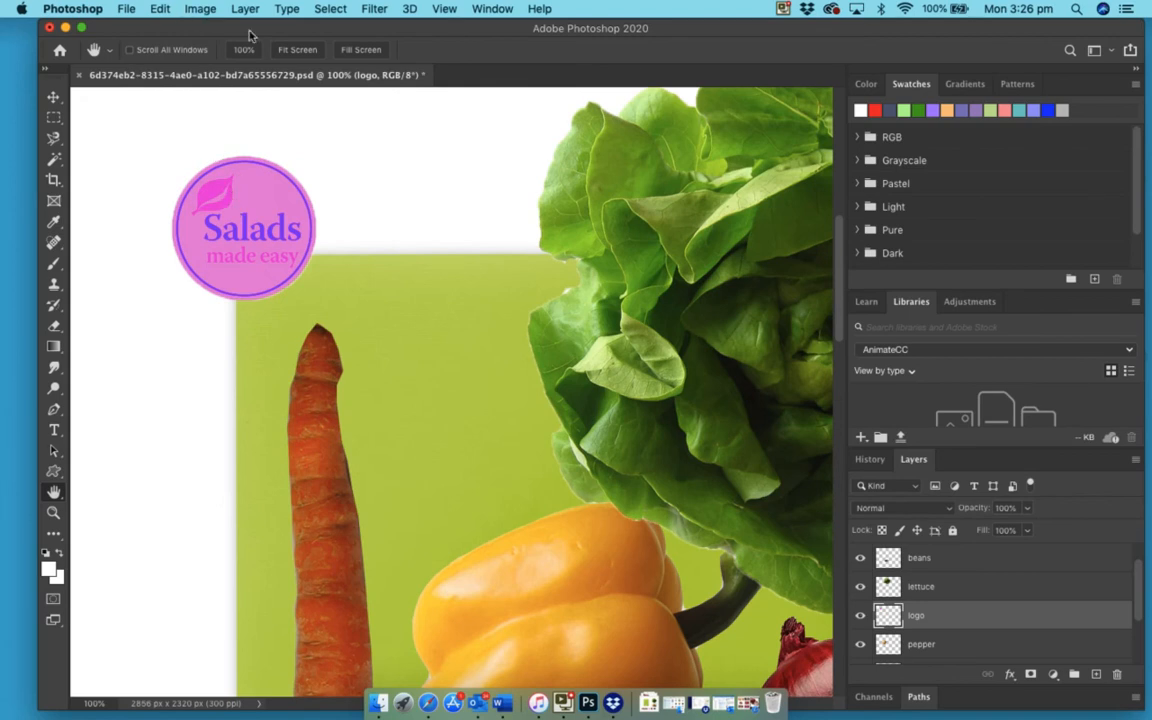
- Invert the logo's colours via the Image menu to a green badge with white lettering
{"action": "left_click", "coordinate": [200, 8]}
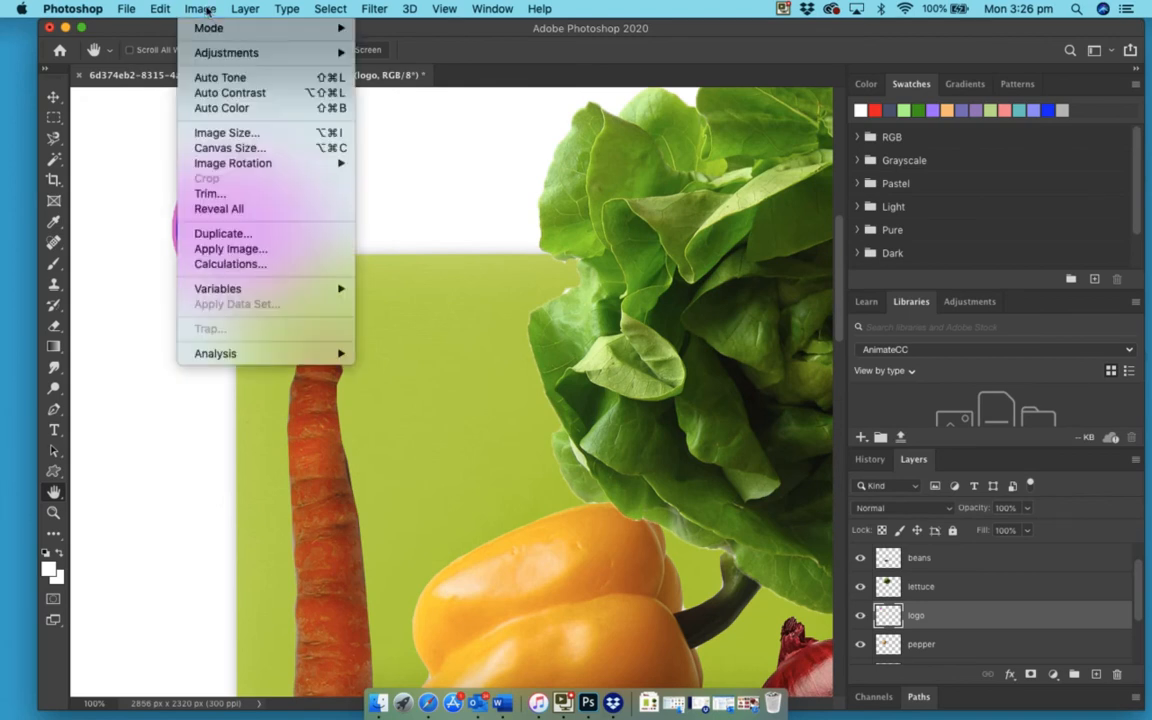
{"action": "mouse_move", "coordinate": [208, 28]}
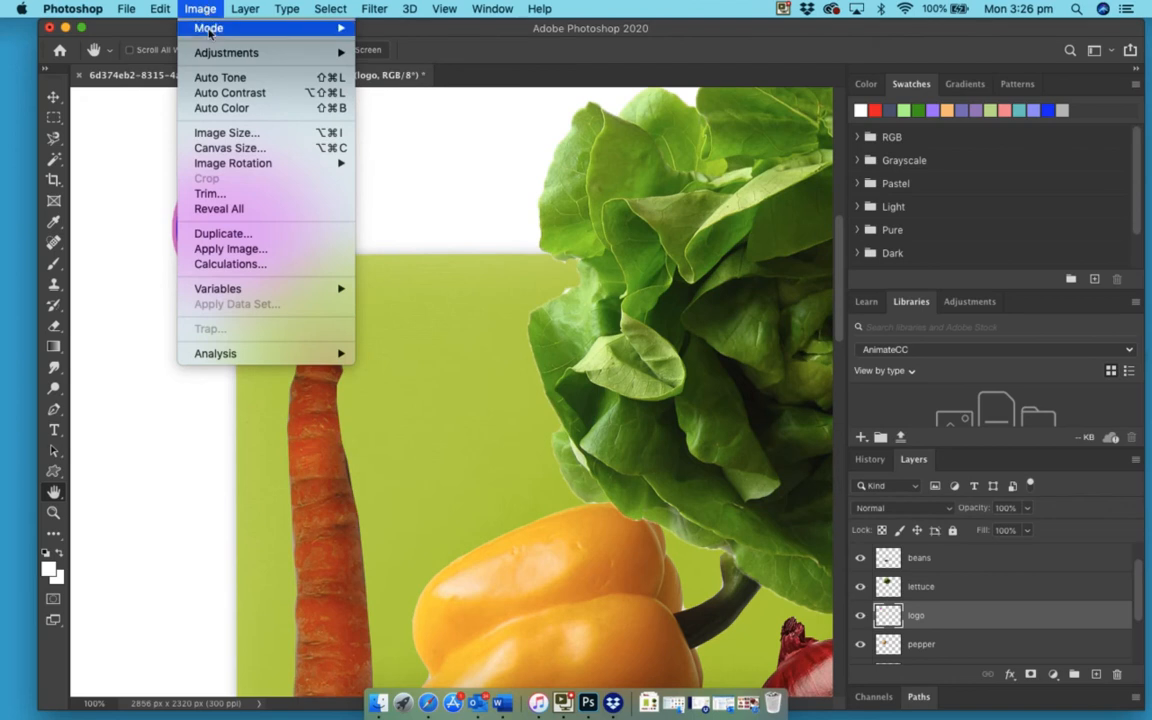
{"action": "mouse_move", "coordinate": [226, 52]}
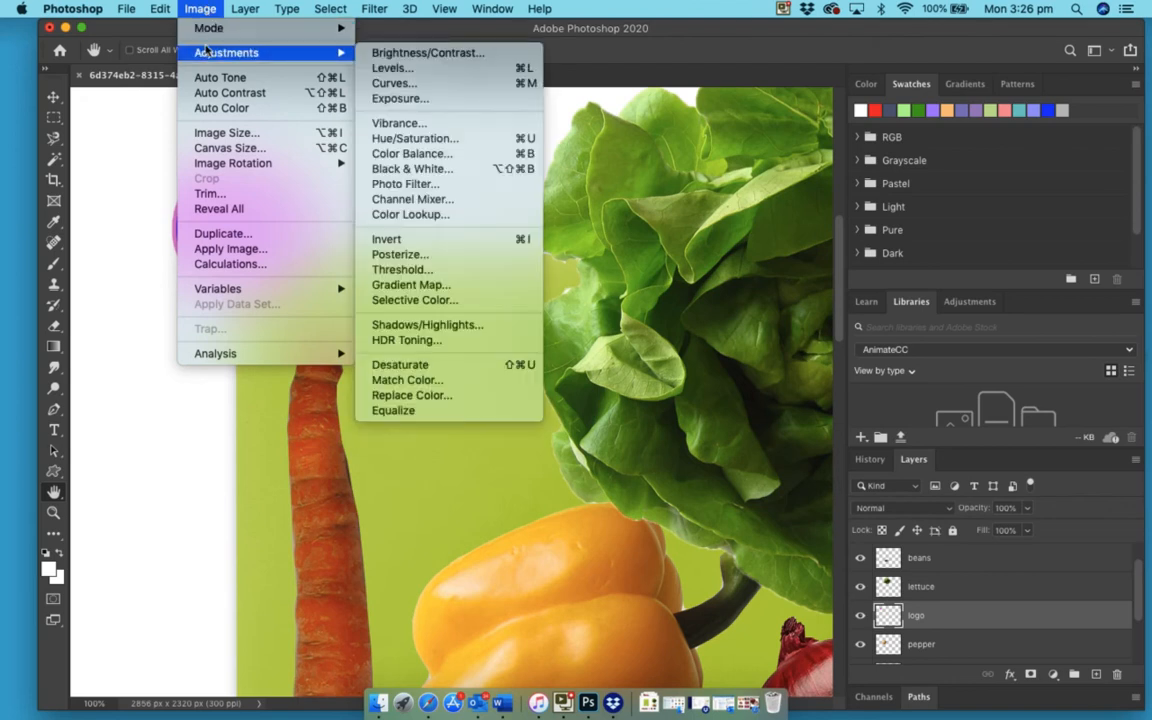
{"action": "mouse_move", "coordinate": [400, 240]}
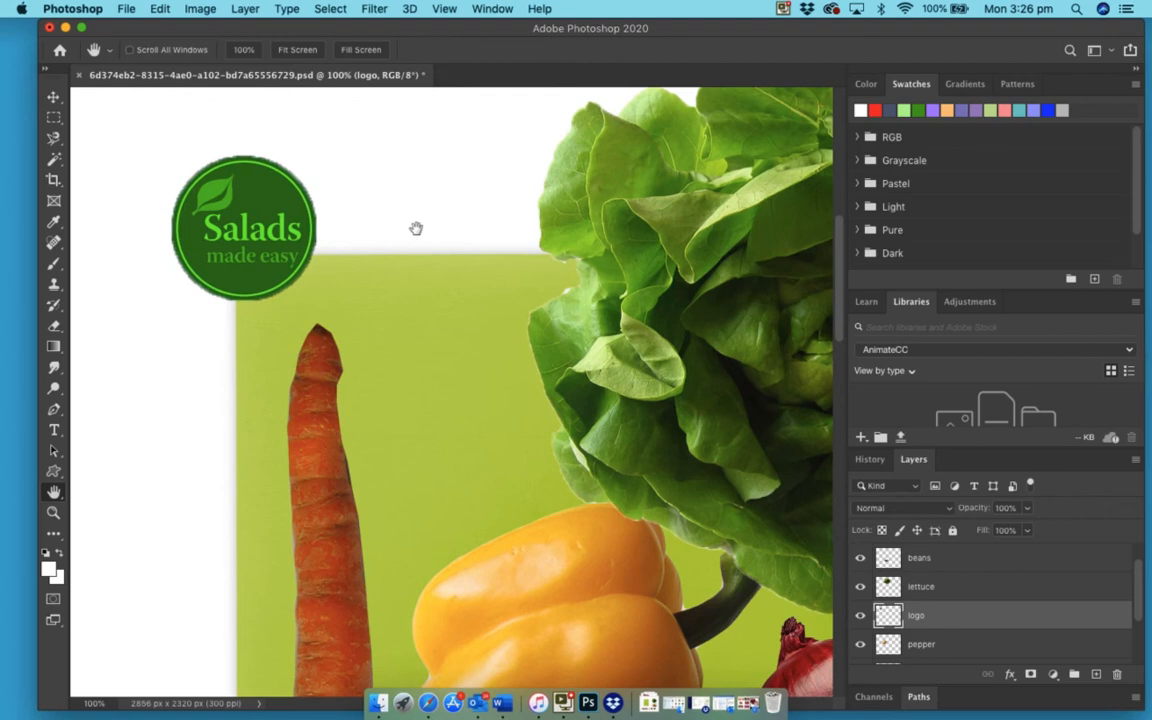
{"action": "mouse_move", "coordinate": [300, 228]}
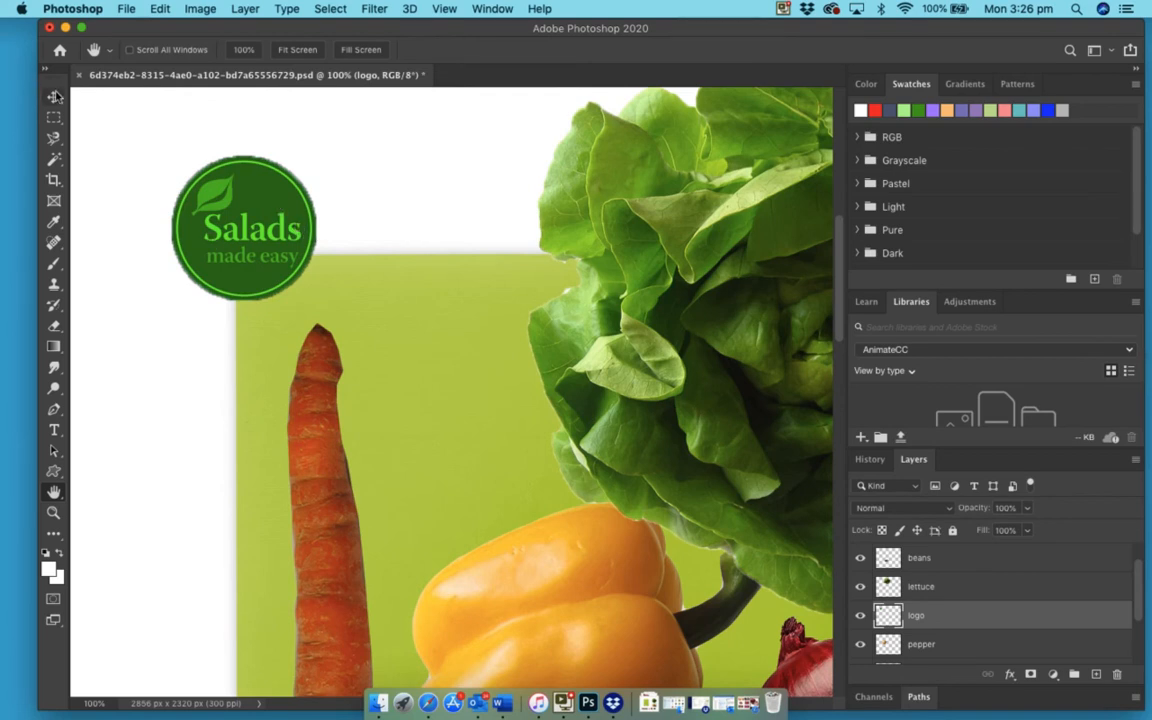
- Duplicate the logo, scale the copy slightly larger, offset it over the original and commit
{"action": "left_click", "coordinate": [54, 96]}
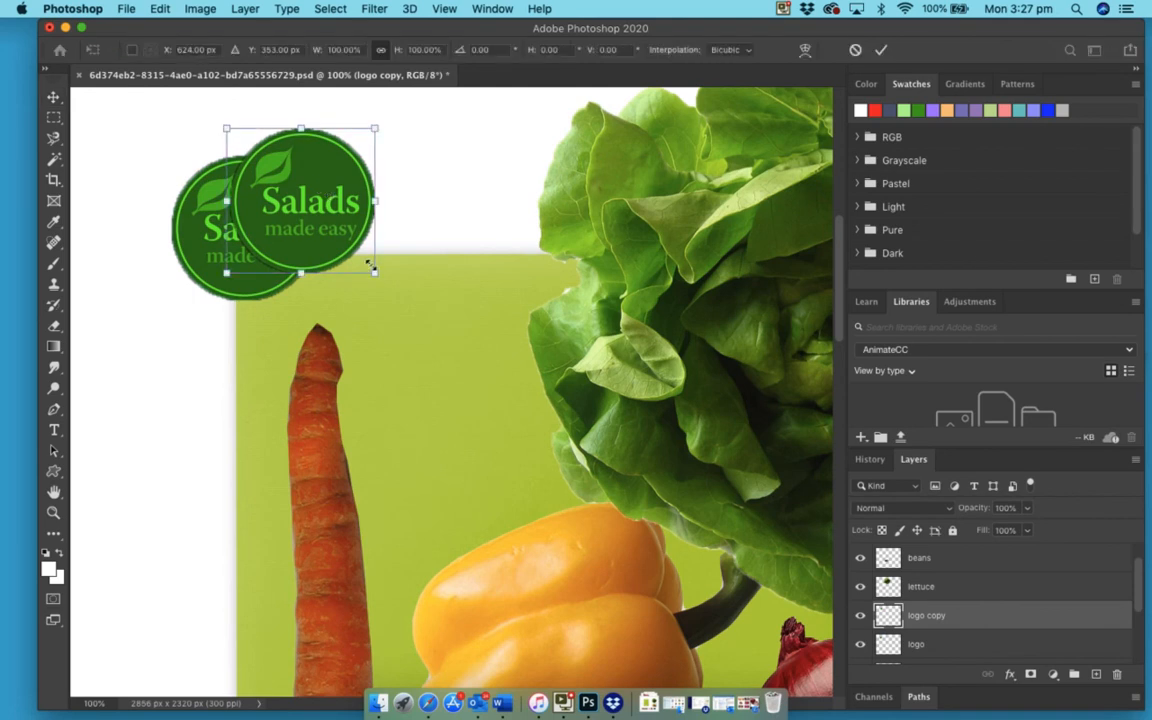
{"action": "left_click_drag", "start_coordinate": [374, 270], "coordinate": [386, 284]}
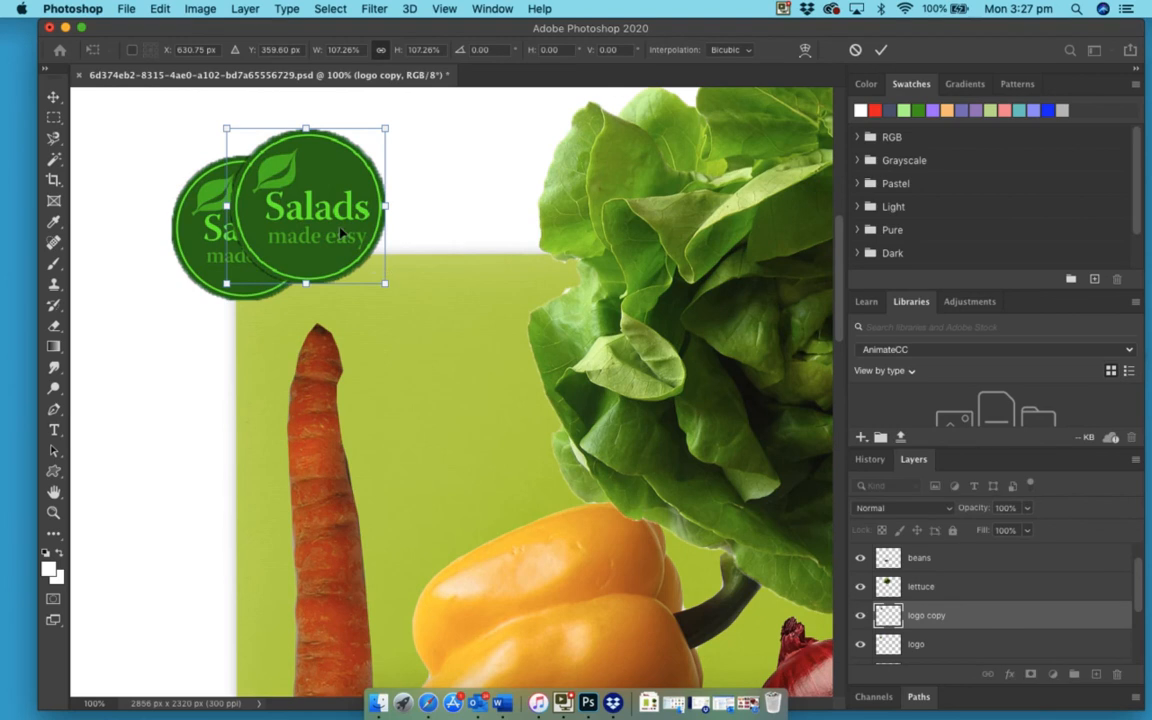
{"action": "left_click_drag", "start_coordinate": [304, 206], "coordinate": [316, 188]}
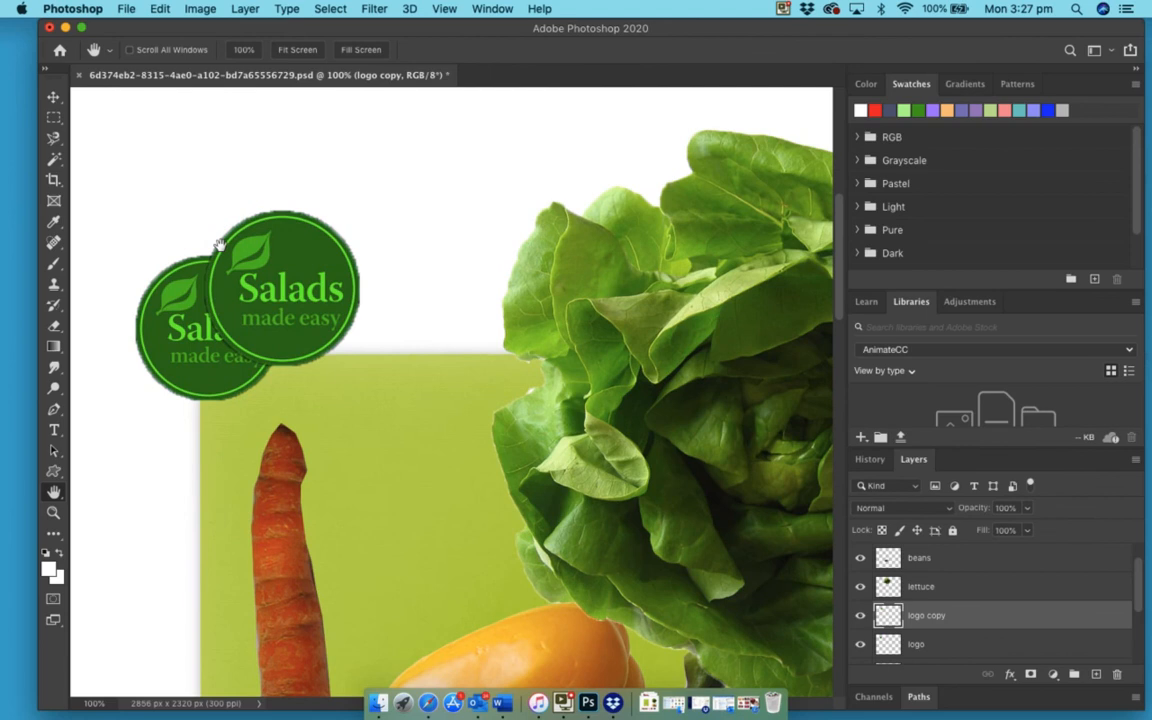
{"action": "left_click", "coordinate": [52, 96]}
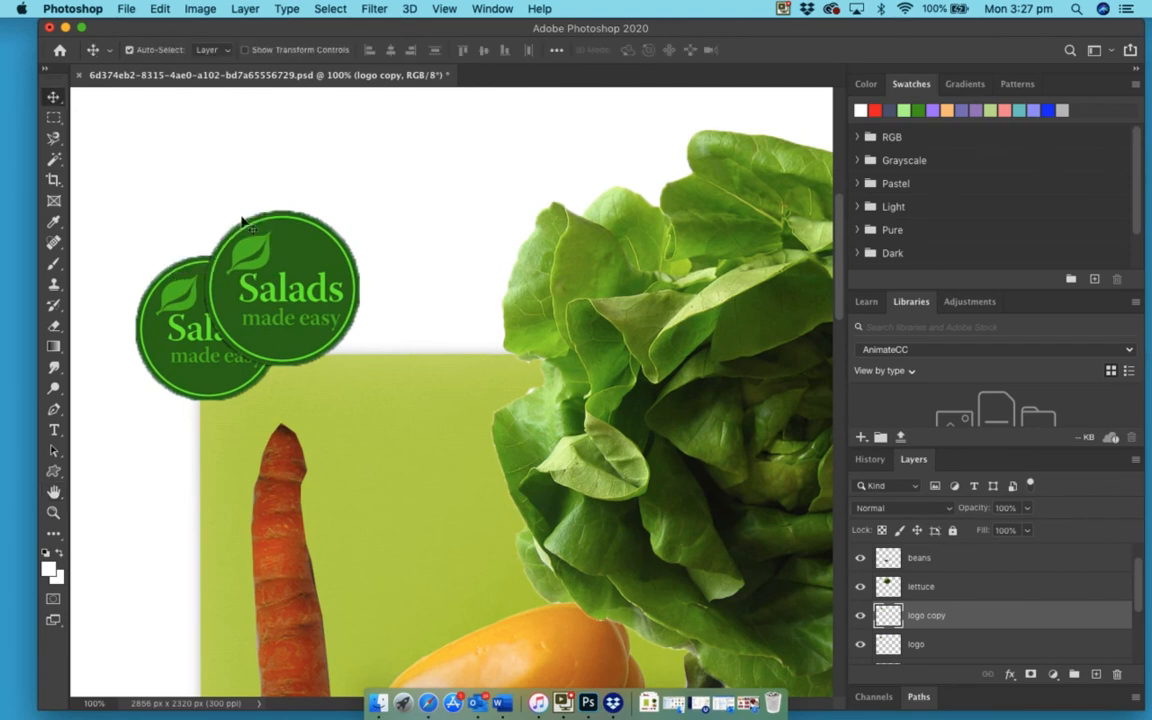
{"action": "mouse_move", "coordinate": [288, 264]}
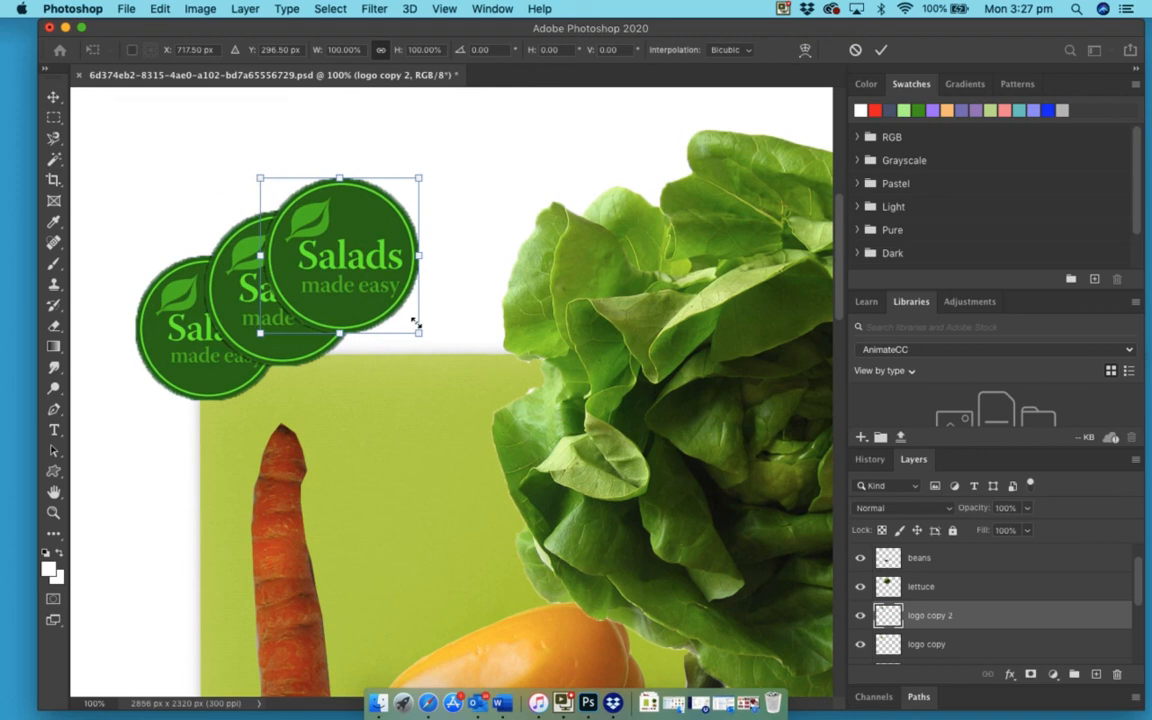
- Add a third enlarged logo copy overlapping the second
{"action": "left_click_drag", "start_coordinate": [420, 336], "coordinate": [430, 342]}
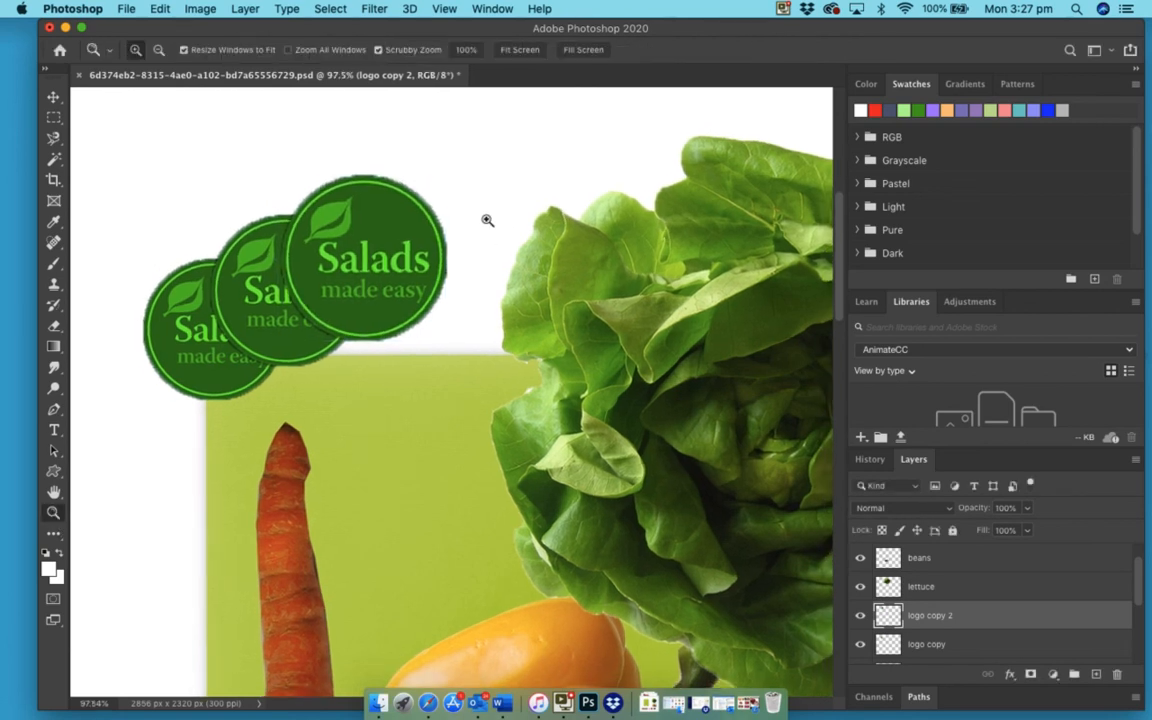
{"action": "mouse_move", "coordinate": [478, 228]}
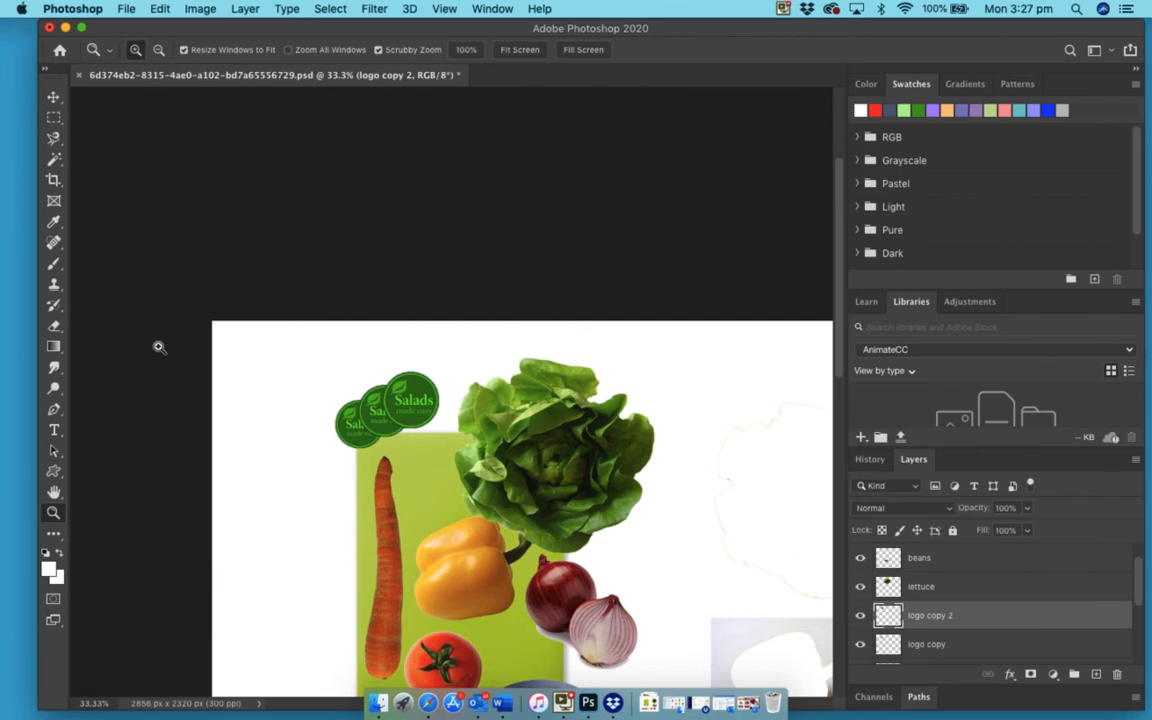
- Zoom out to about 33% to see the whole canvas with leftover cut-outs
{"action": "left_click", "coordinate": [54, 492]}
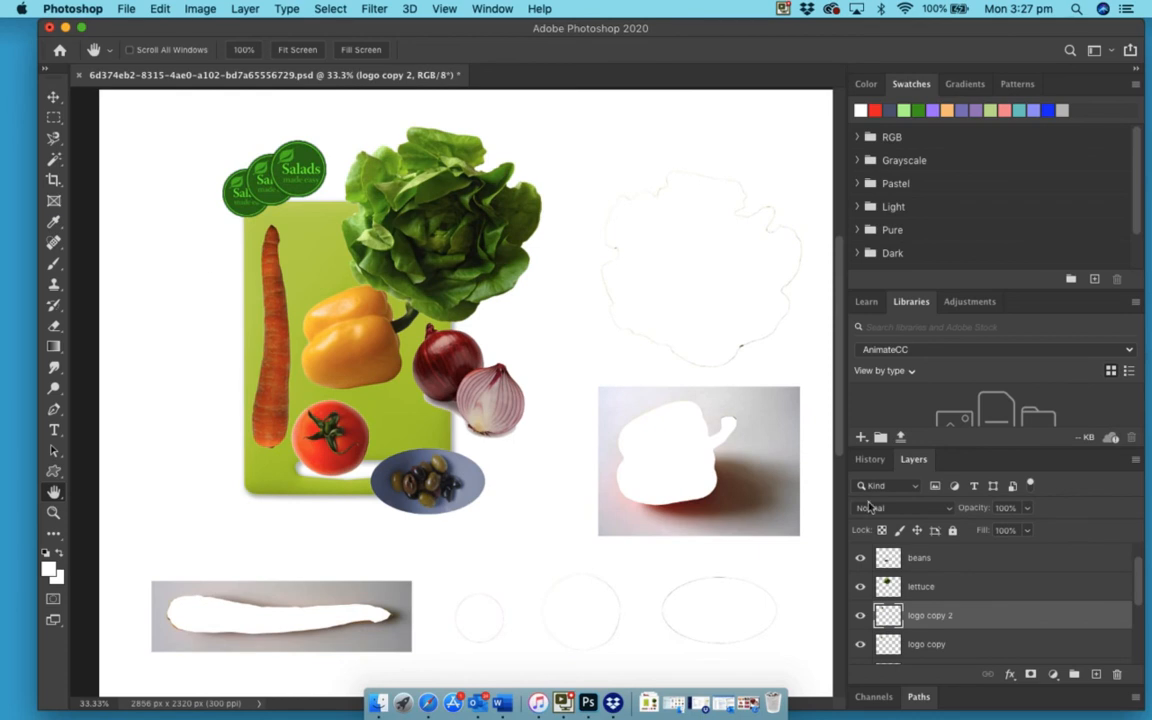
{"action": "mouse_move", "coordinate": [500, 578]}
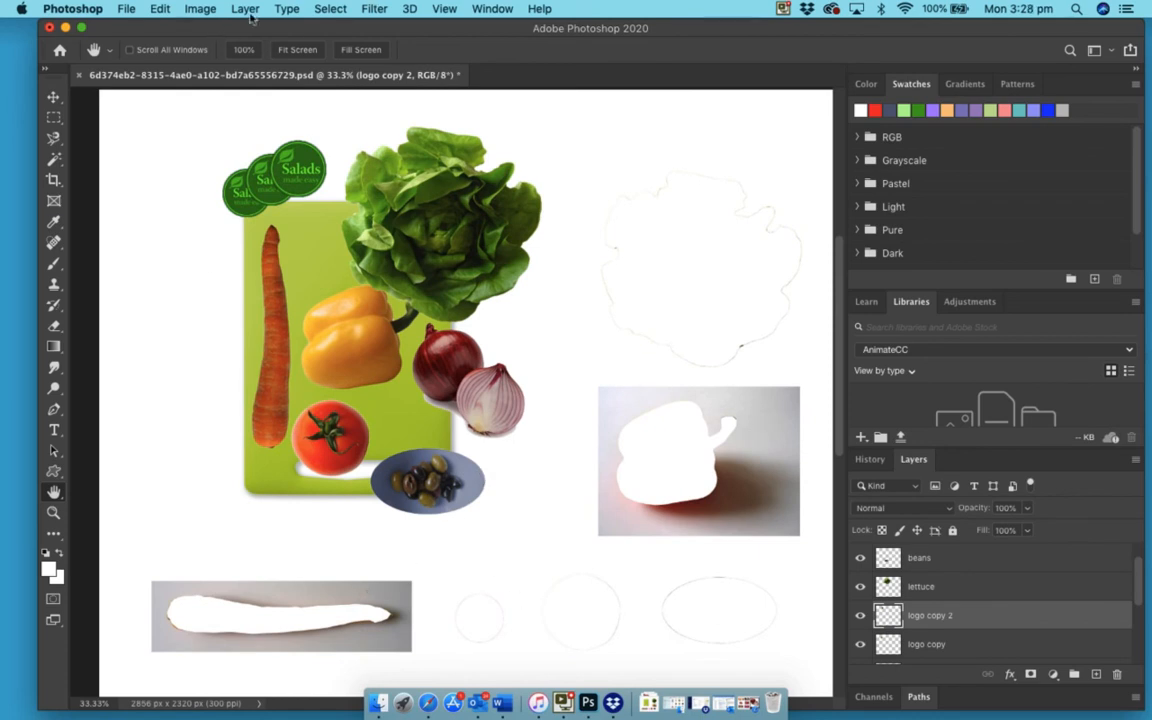
{"action": "left_click", "coordinate": [200, 8]}
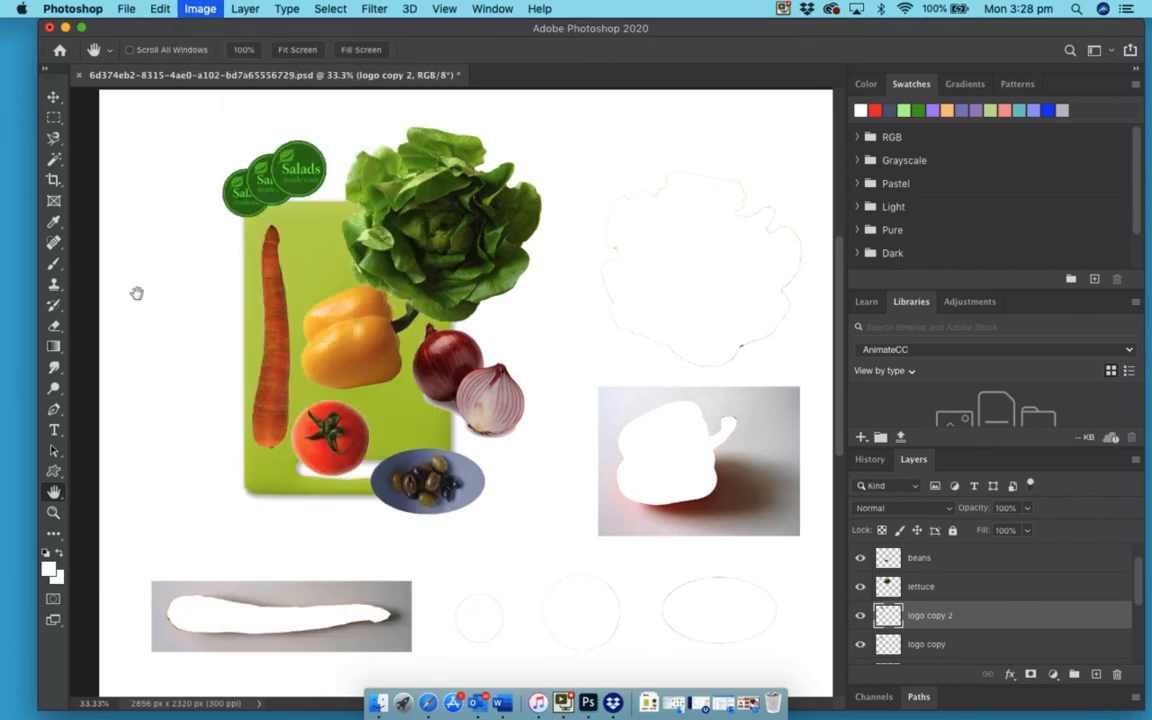
{"action": "mouse_move", "coordinate": [54, 180]}
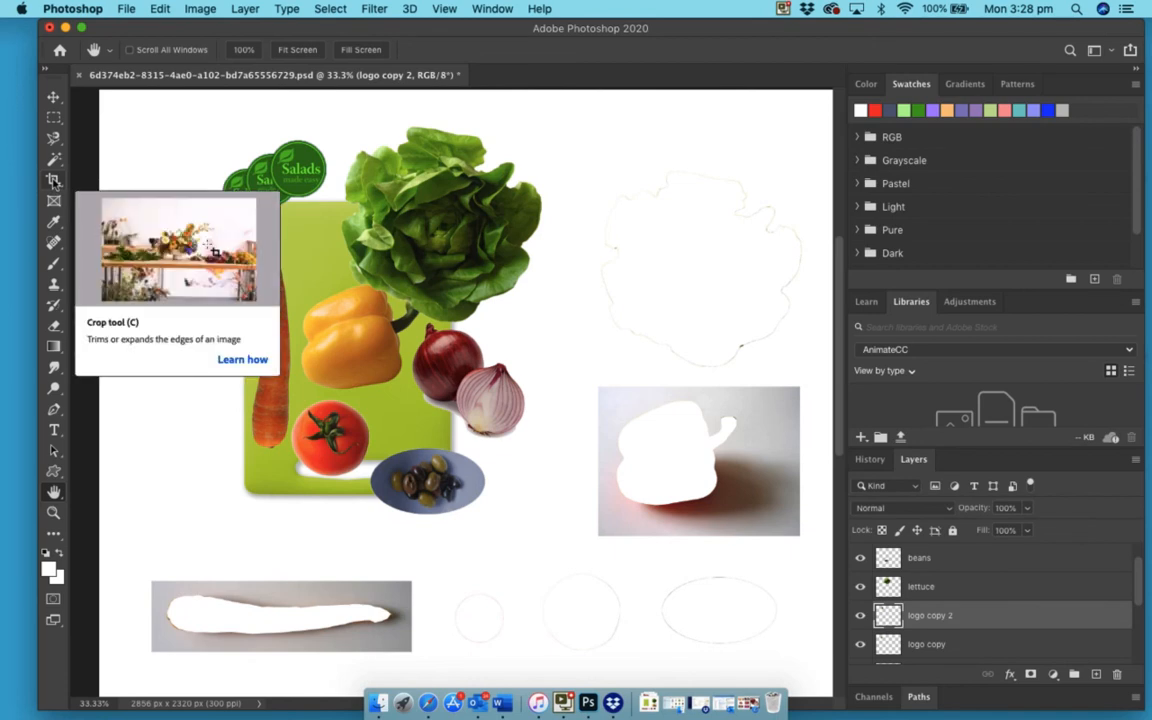
- Crop the canvas to the salad composition, pulling in the right and bottom edges, and commit
{"action": "left_click", "coordinate": [54, 180]}
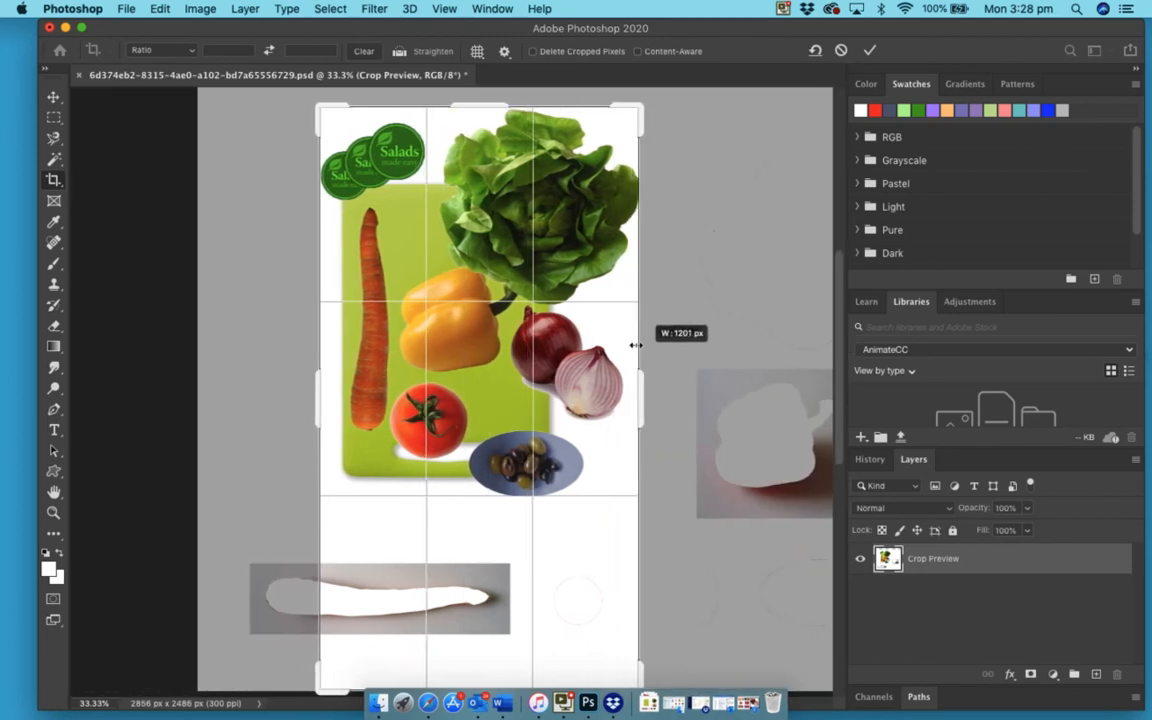
{"action": "left_click_drag", "start_coordinate": [636, 344], "coordinate": [648, 344]}
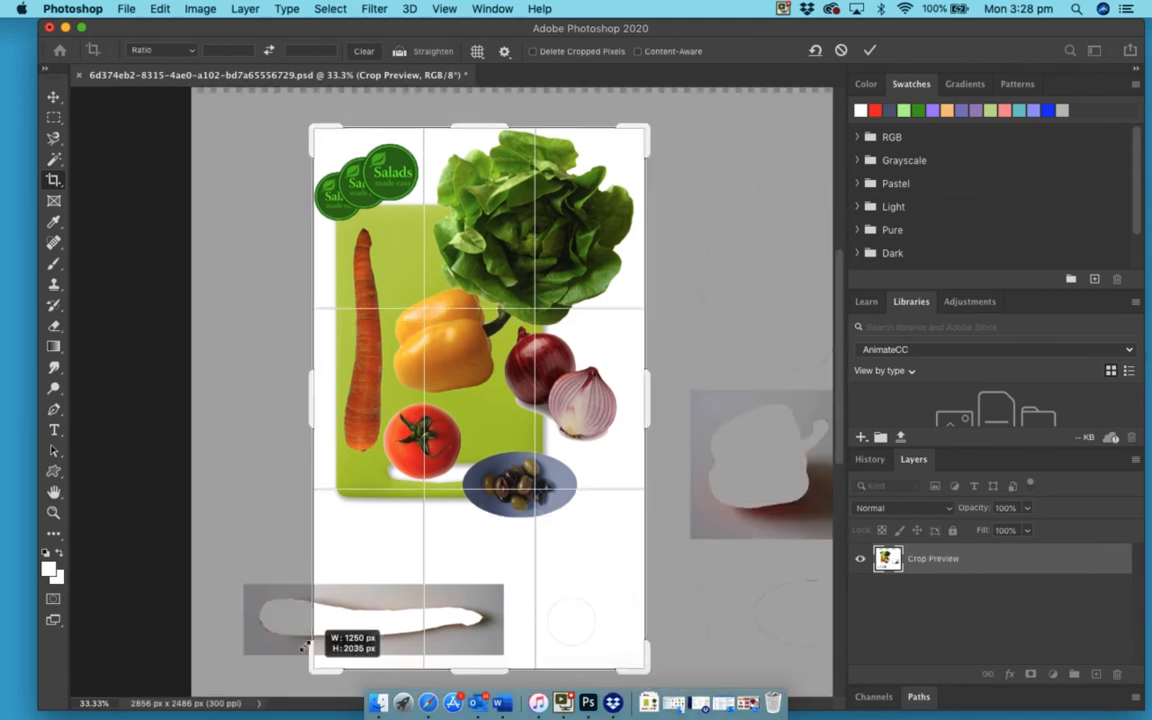
{"action": "left_click_drag", "start_coordinate": [308, 648], "coordinate": [296, 592]}
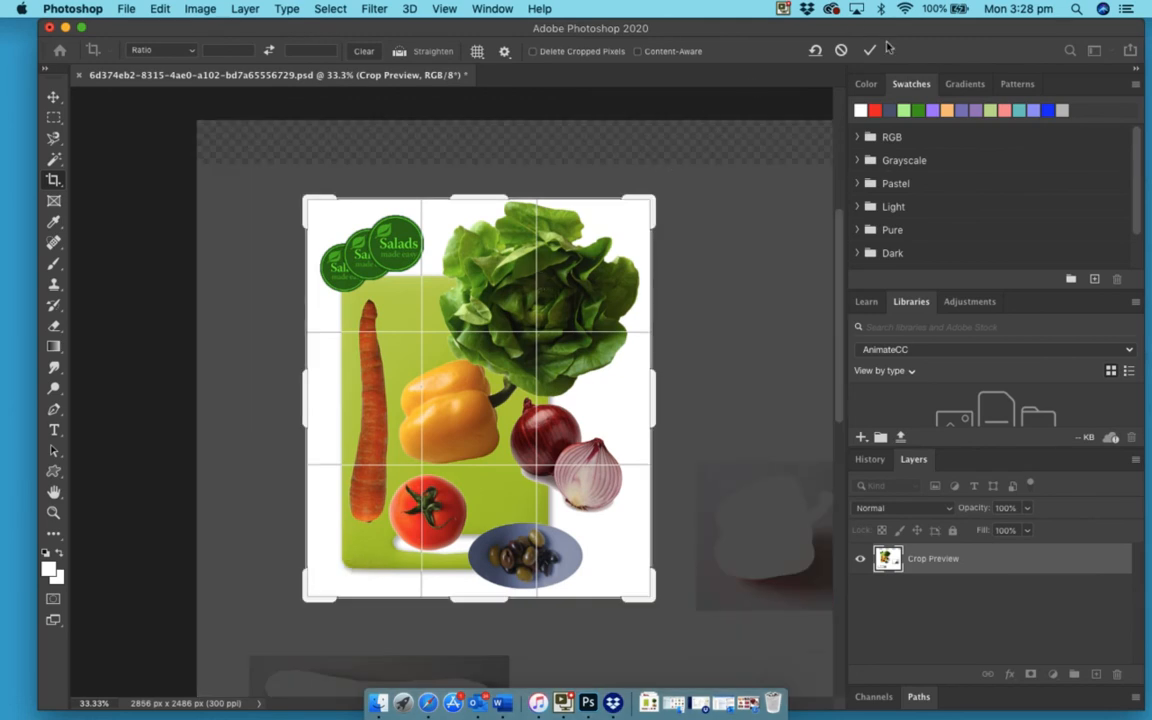
{"action": "left_click", "coordinate": [868, 50]}
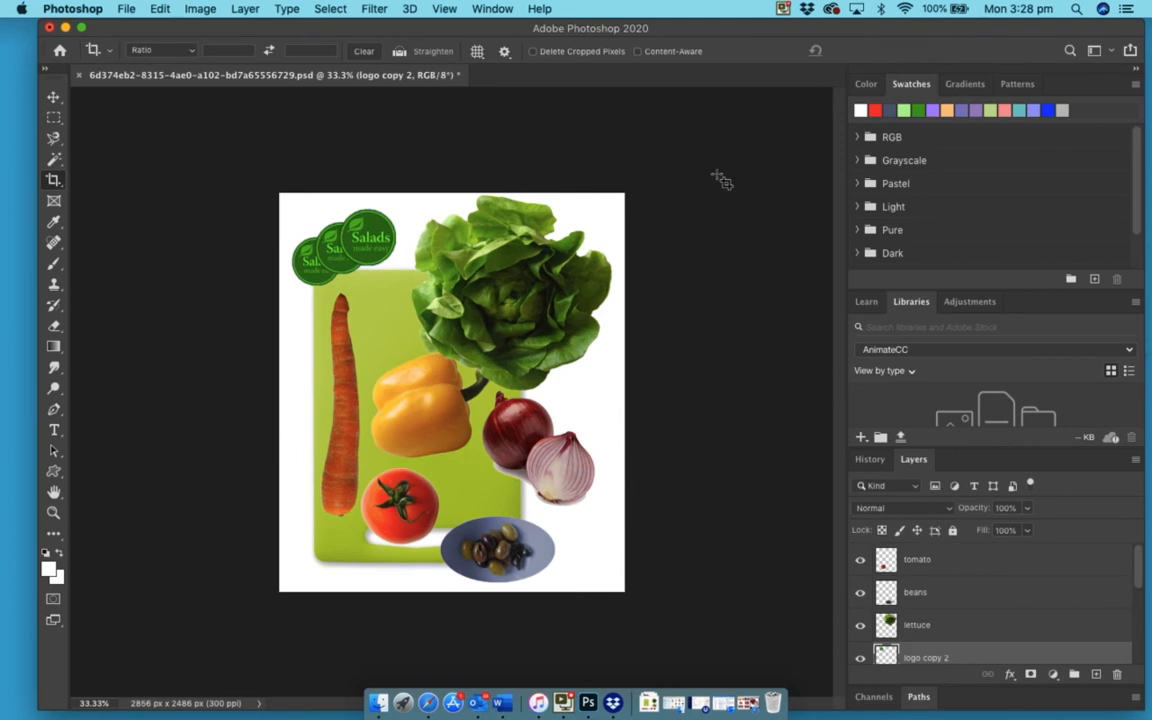